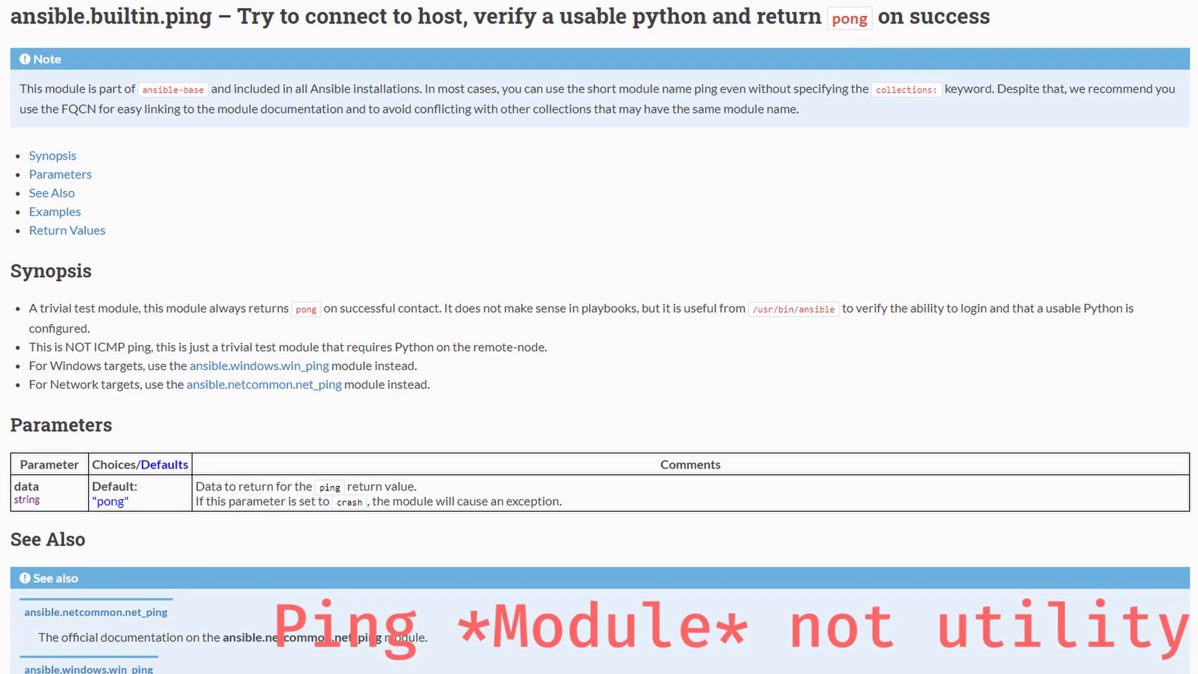
Print the hosts inventory with 'cat hosts', listing node1–node3 at 10.1.1.50–52
scroll(down, 3)
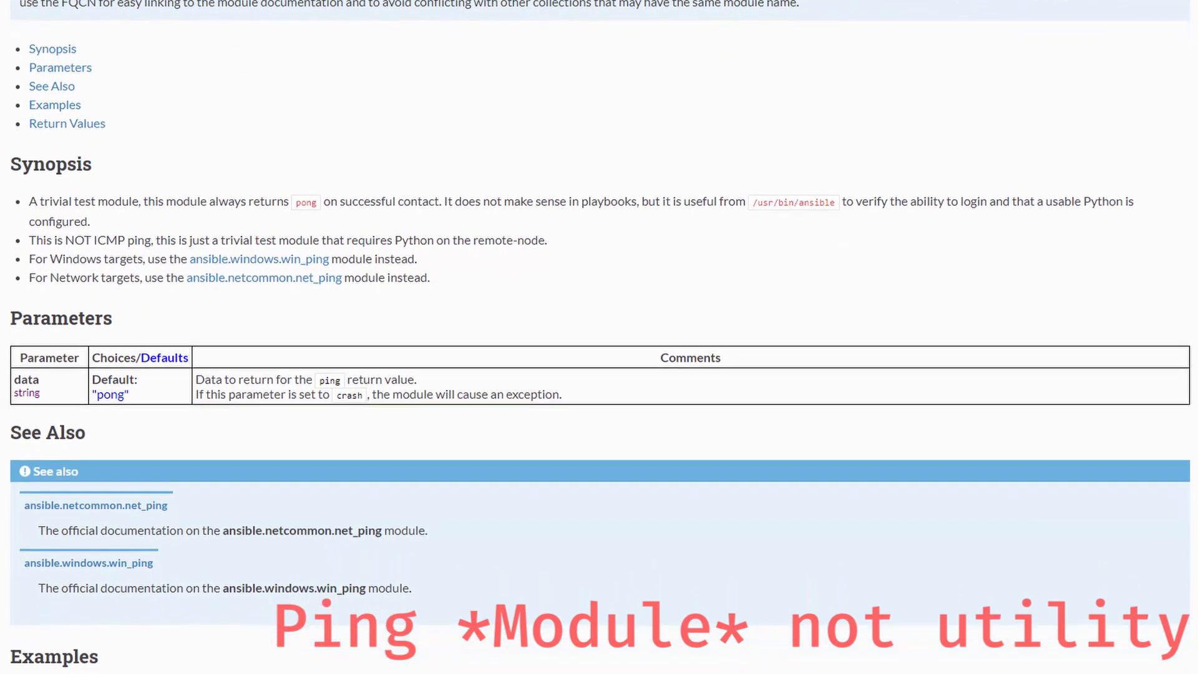
scroll(down, 3)
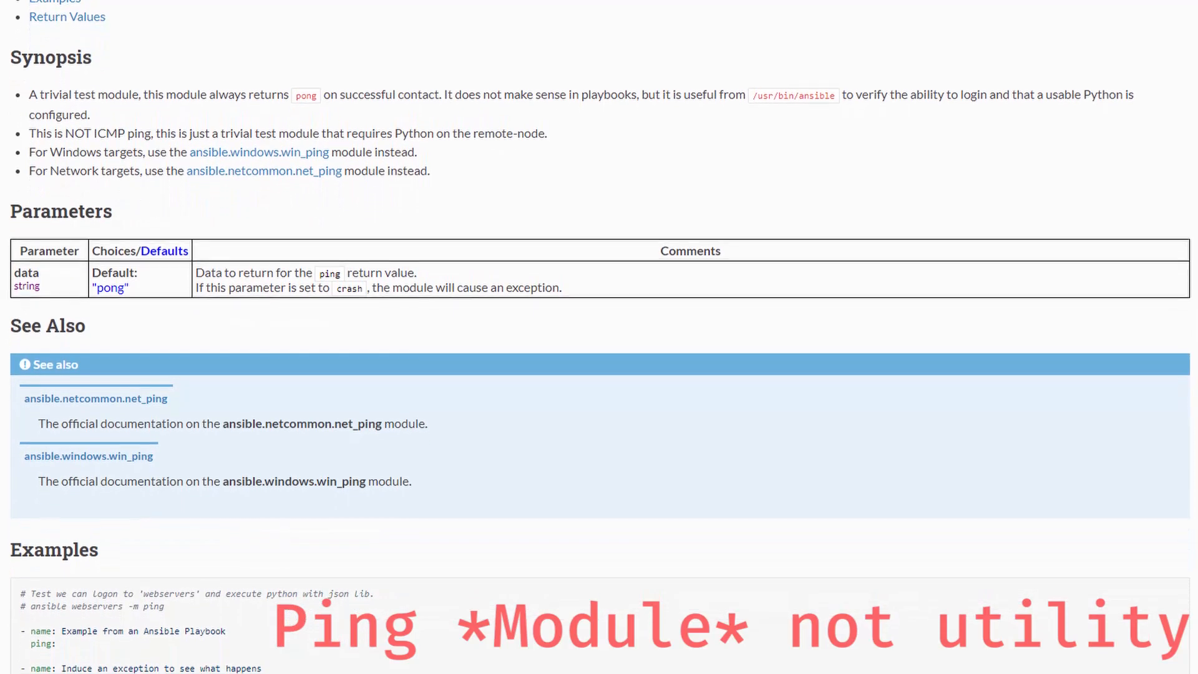
scroll(down, 3)
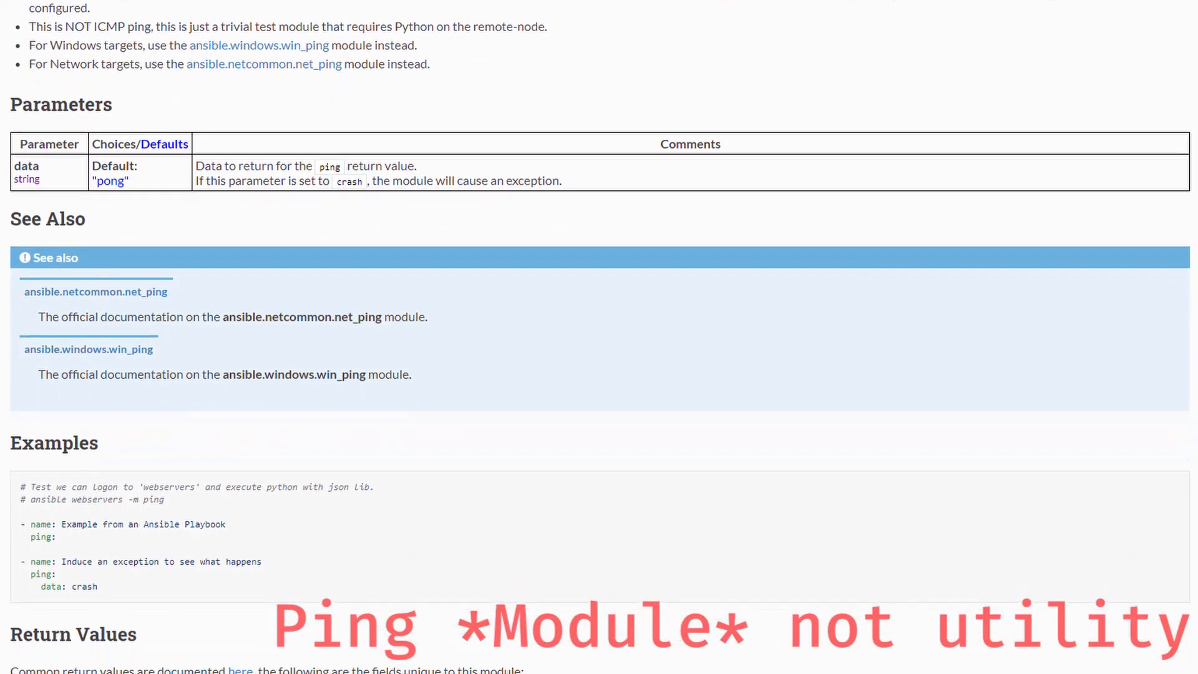
scroll(down, 3)
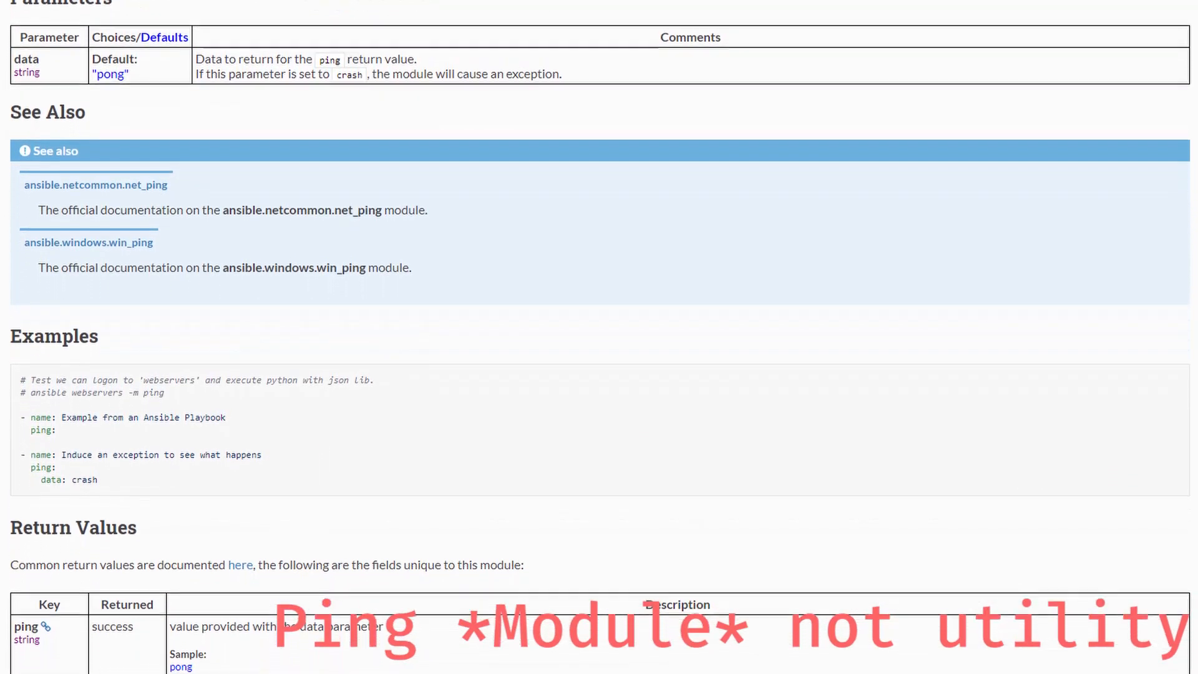
scroll(down, 3)
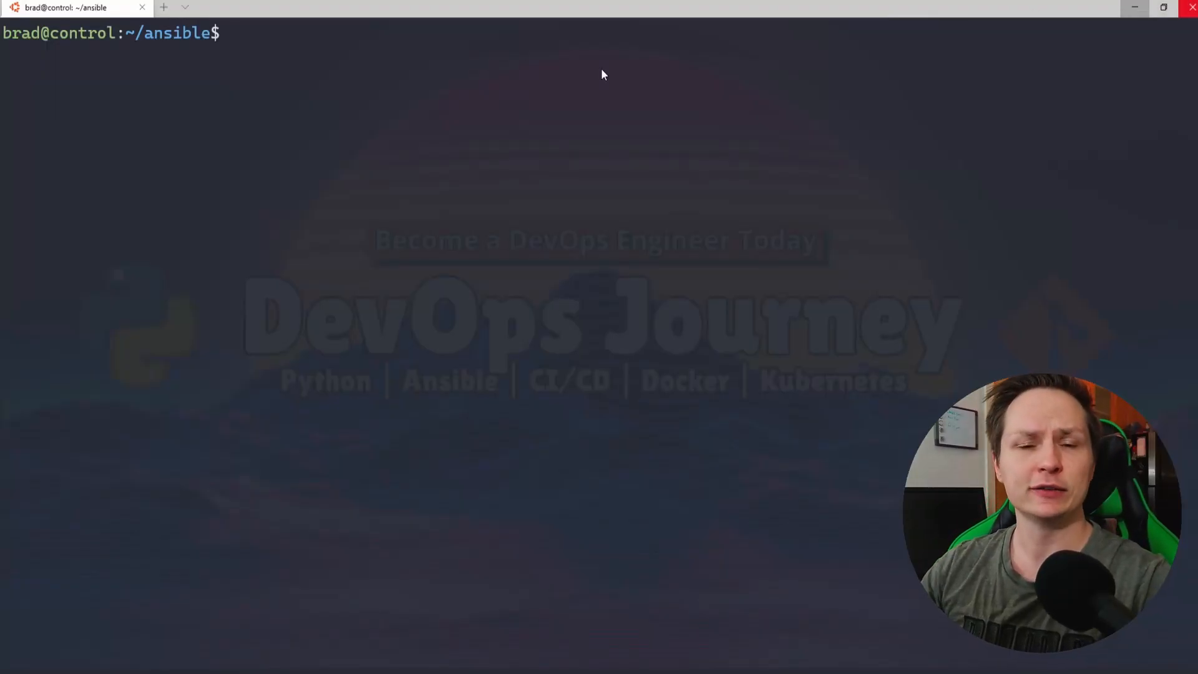
text(cat)
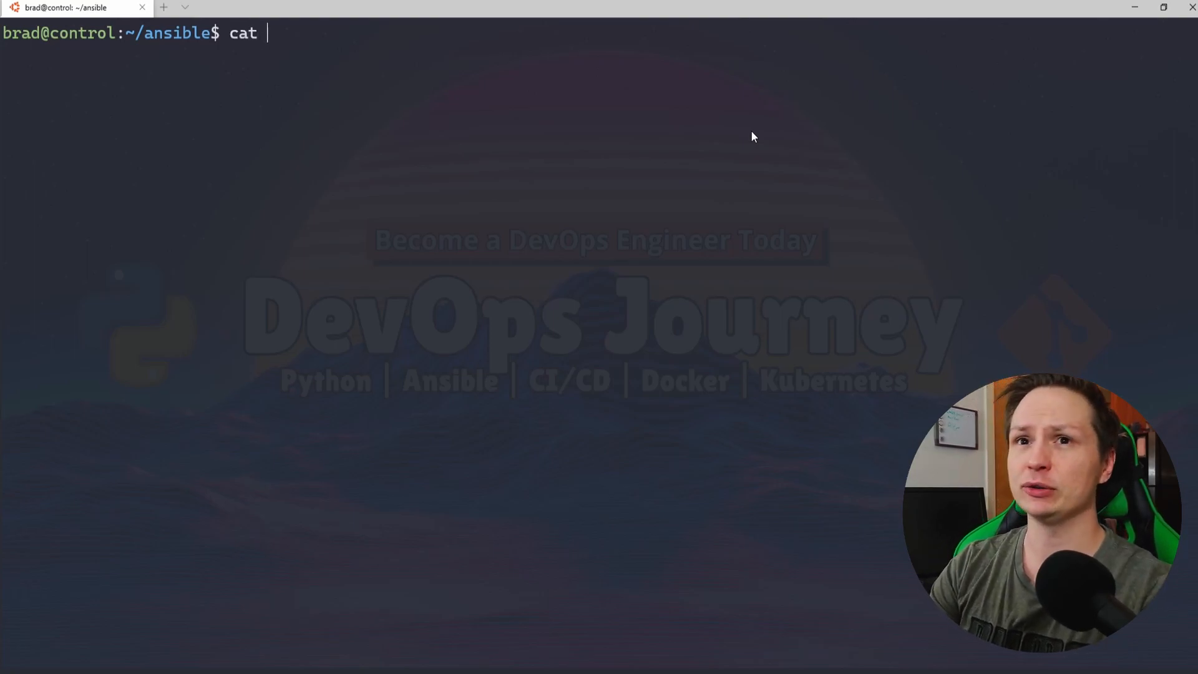
text(hosts)
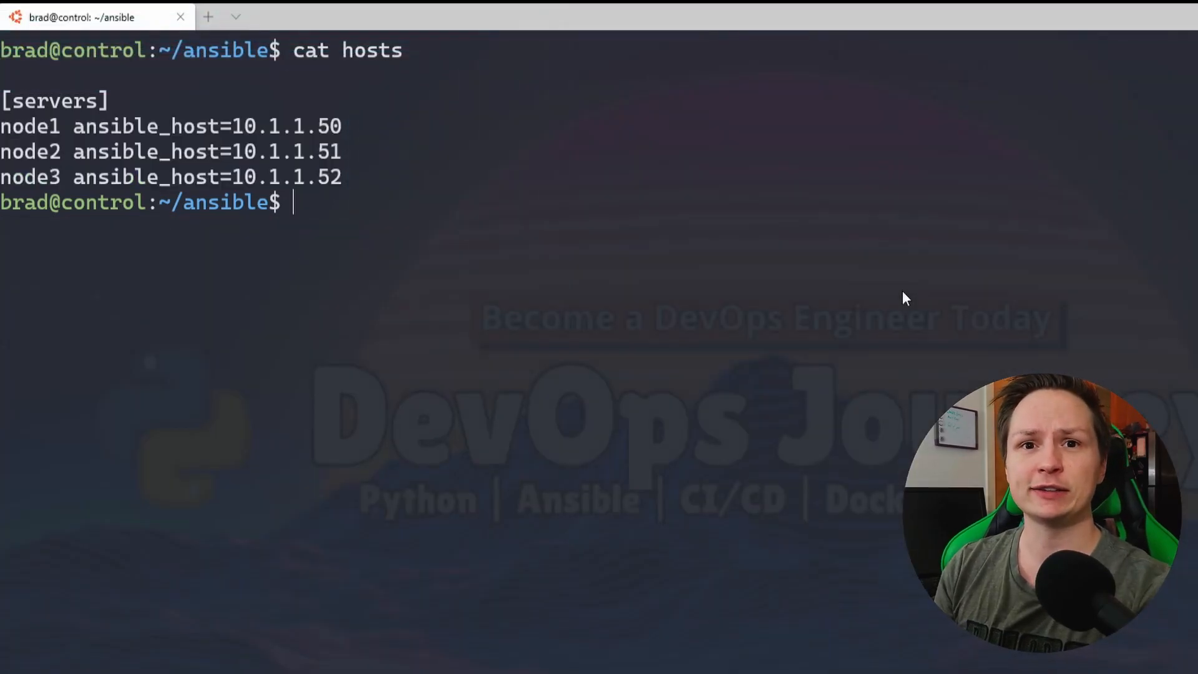
Run 'ping node1', confirm replies arrive, then interrupt it with Ctrl+C
text(ping node1)
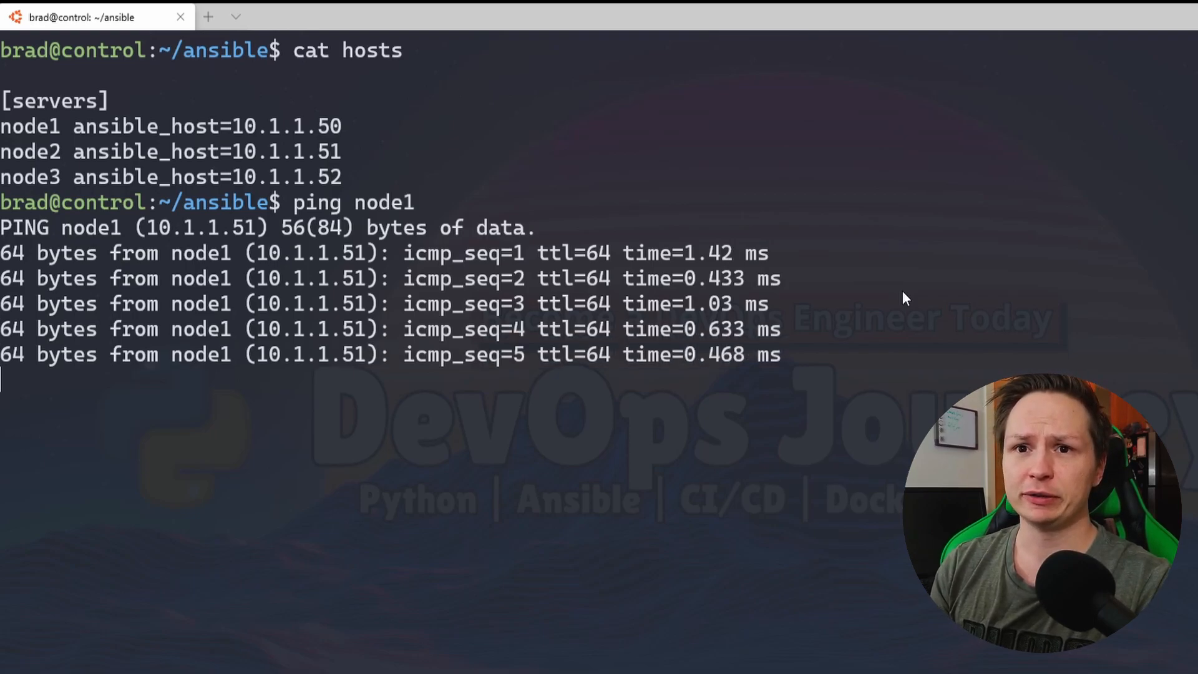
key(ctrl+c)
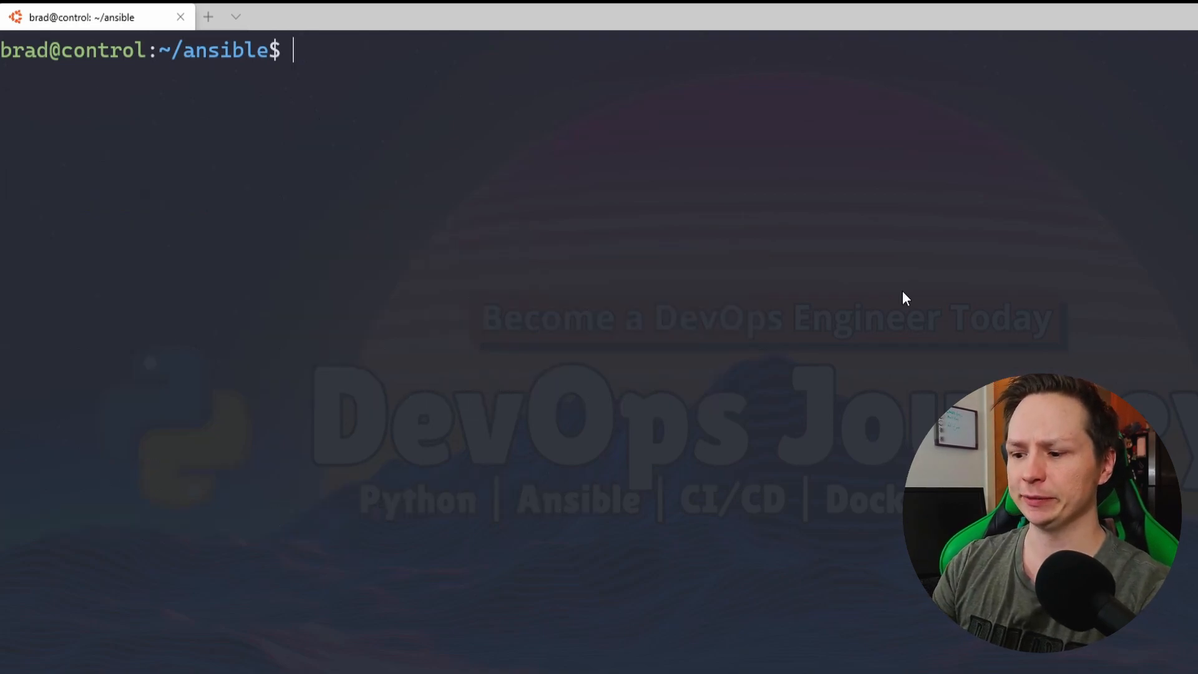
Enter 'ansible -i hosts servers -m ping' at the prompt without running it yet
text(ansible -i)
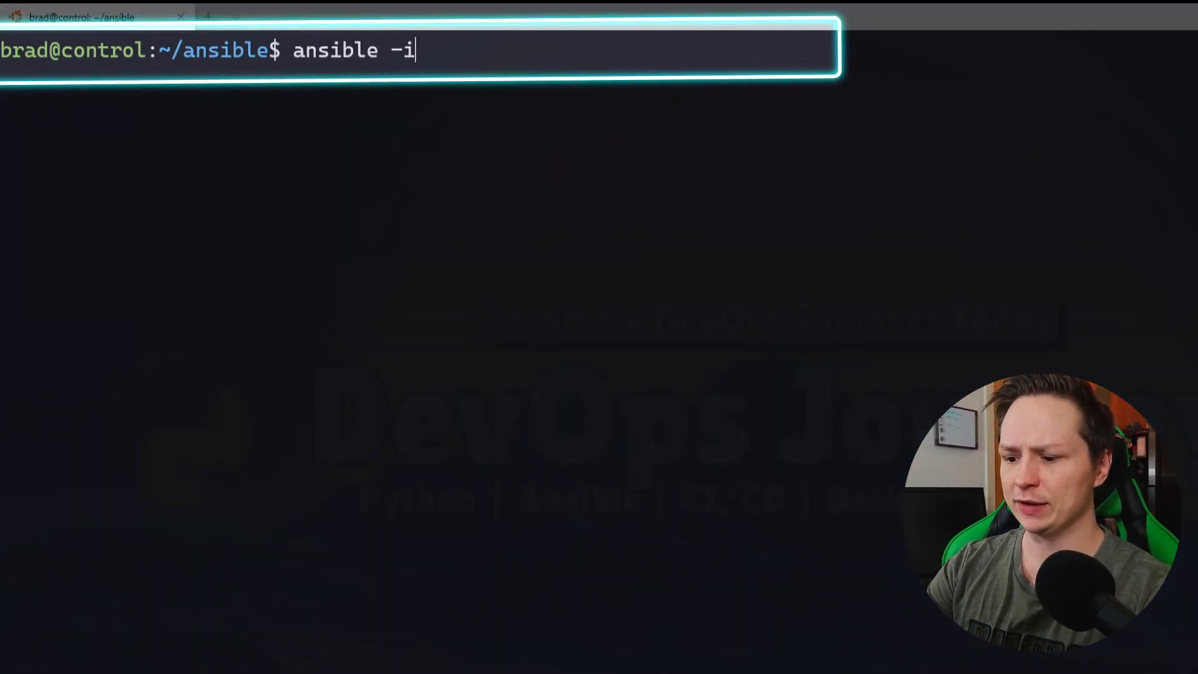
text(hosts)
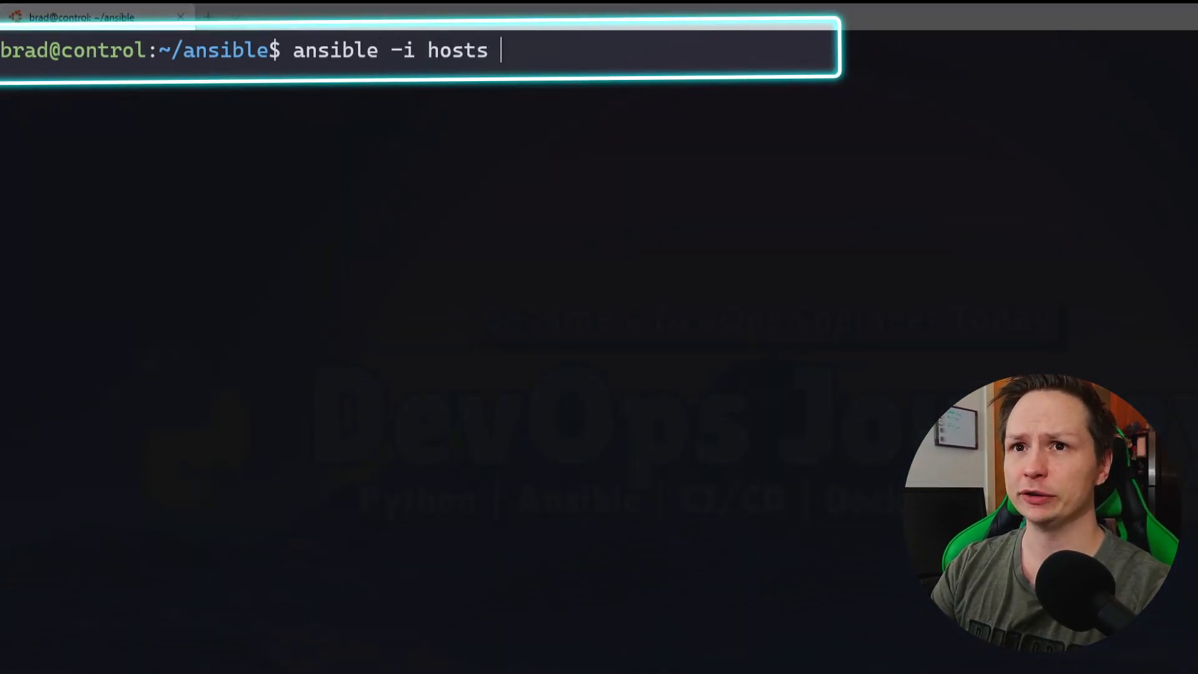
text(serve)
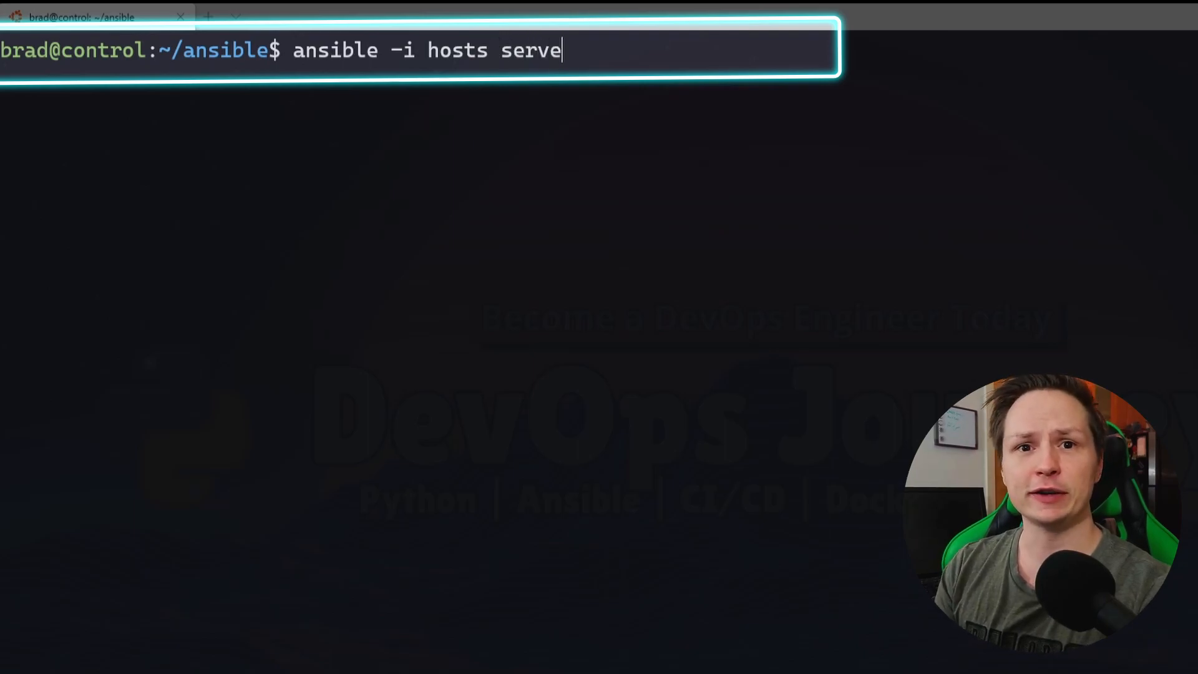
text(rs -)
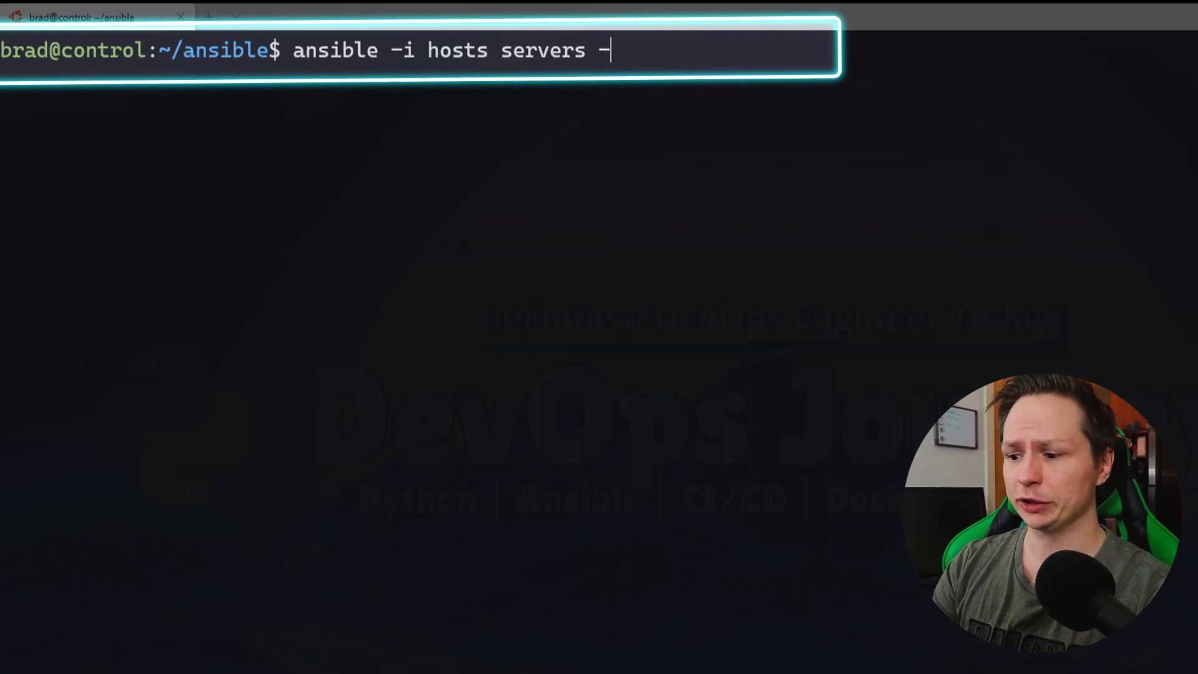
text(m ping)
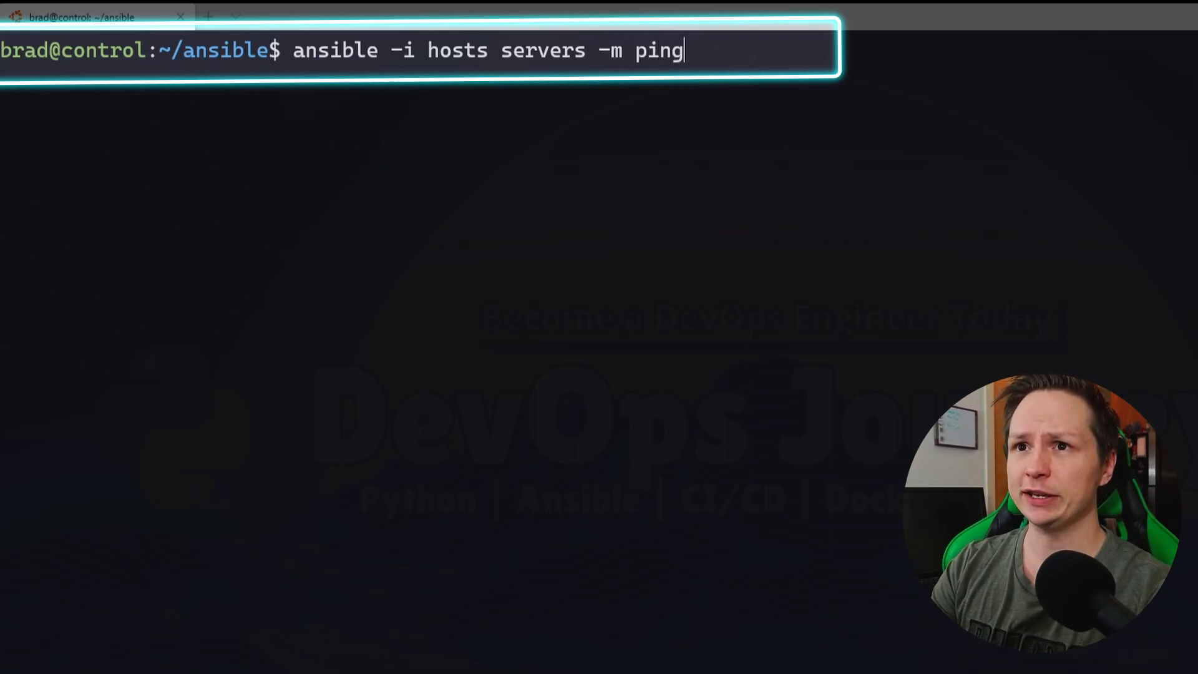